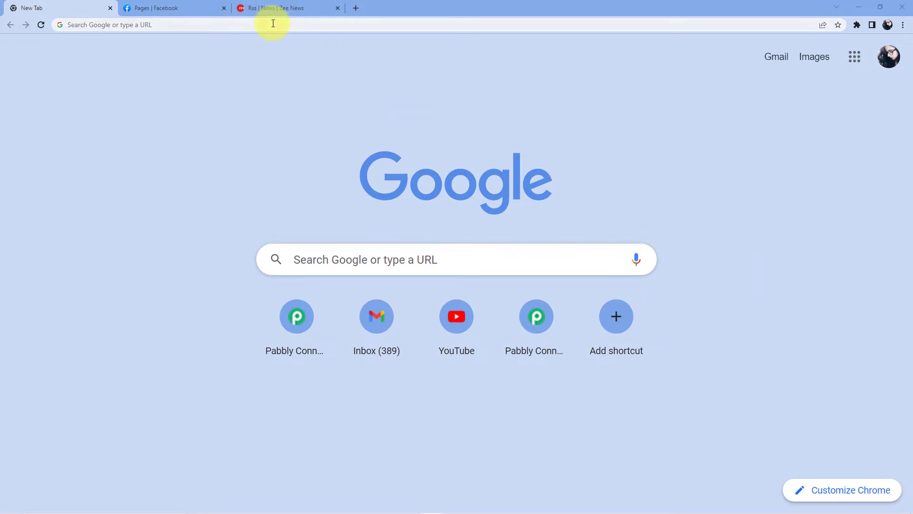
- Navigate the new Chrome tab to pabbly.com/connect
type("pabbly.com/connect/")
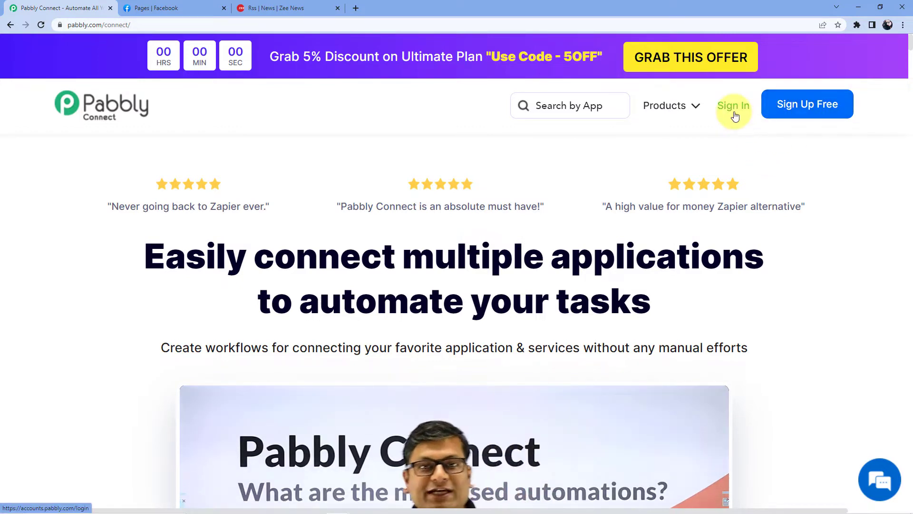
- Sign in to Pabbly Connect and start creating a new workflow from the dashboard
left_click(733, 105)
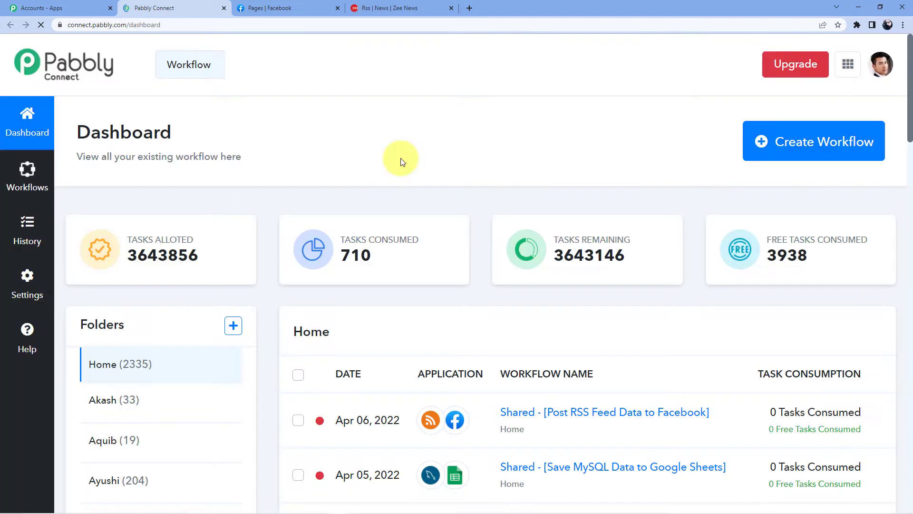
scroll("down", 3)
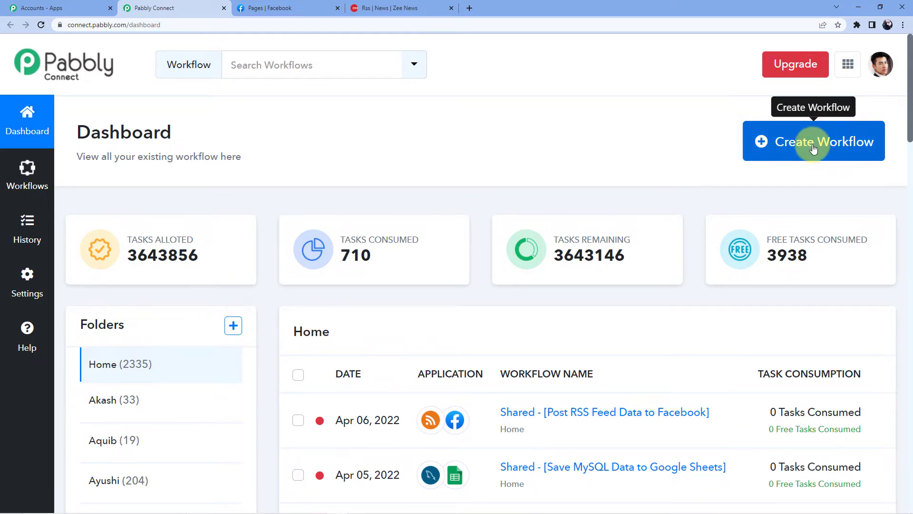
left_click(813, 140)
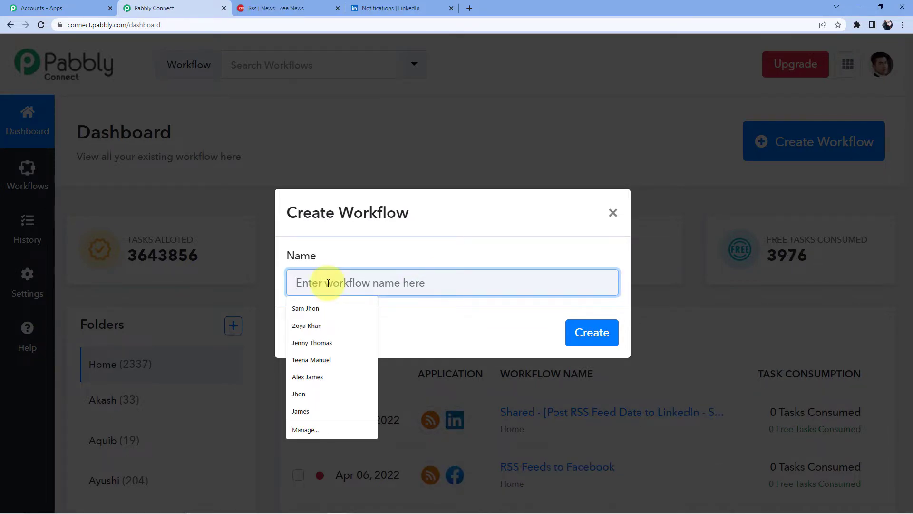
- Name the new workflow 'RSS Feeds to LinkedIn'
type("RSS")
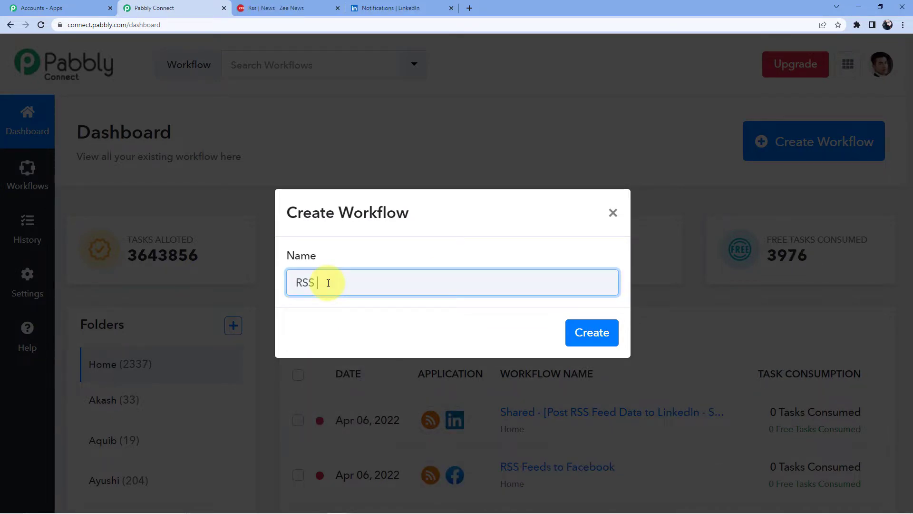
type("F")
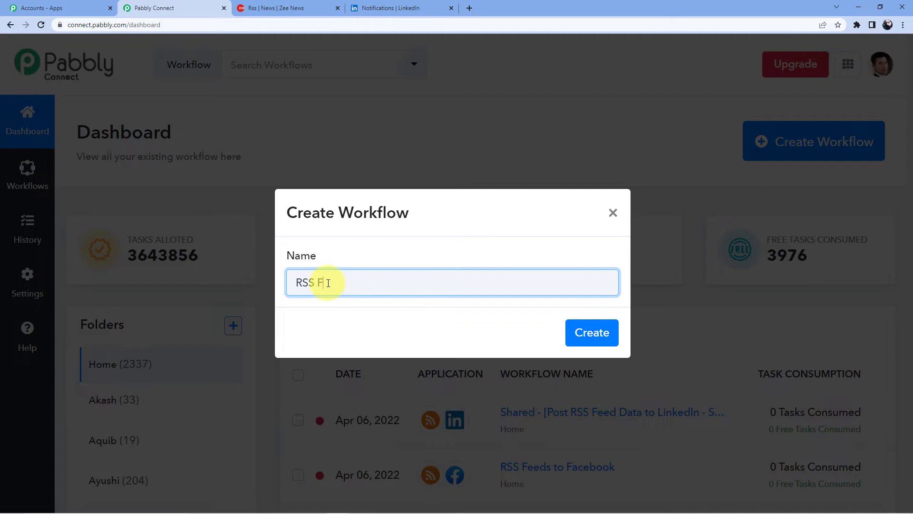
type("eeds to")
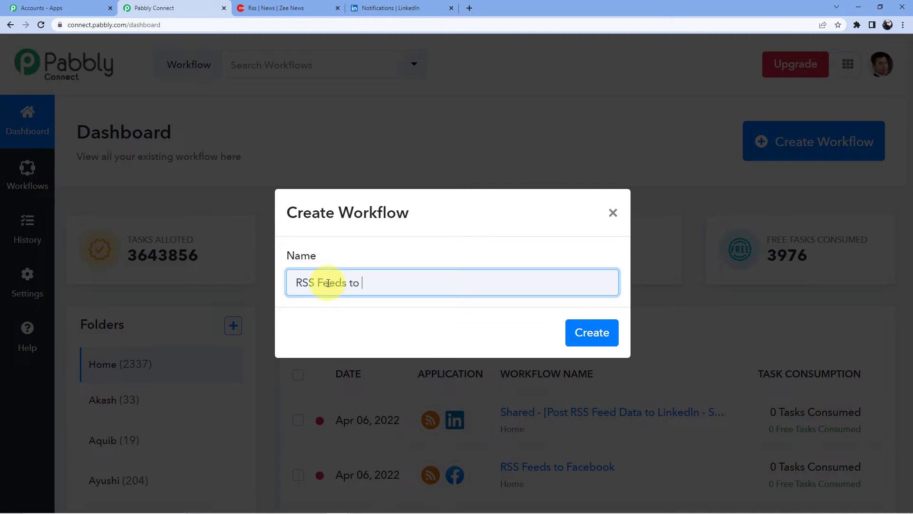
type("LinkedOIn")
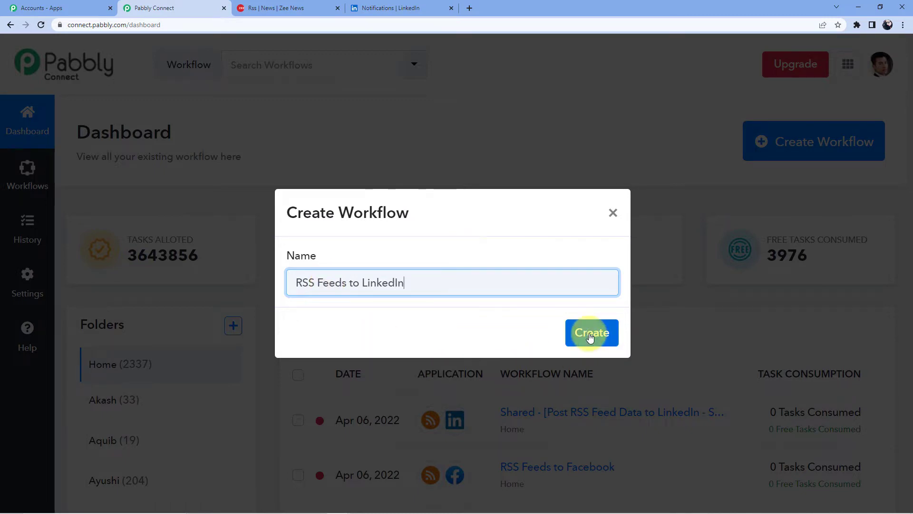
- Create the workflow with an RSS by Pabbly 'New Item in Feed' trigger, then switch to the Zee News tab
left_click(592, 333)
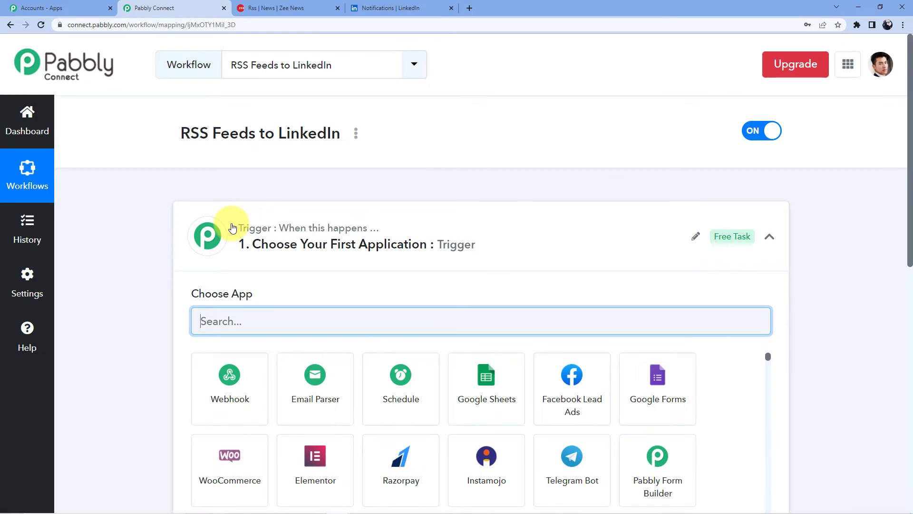
scroll("down", 3)
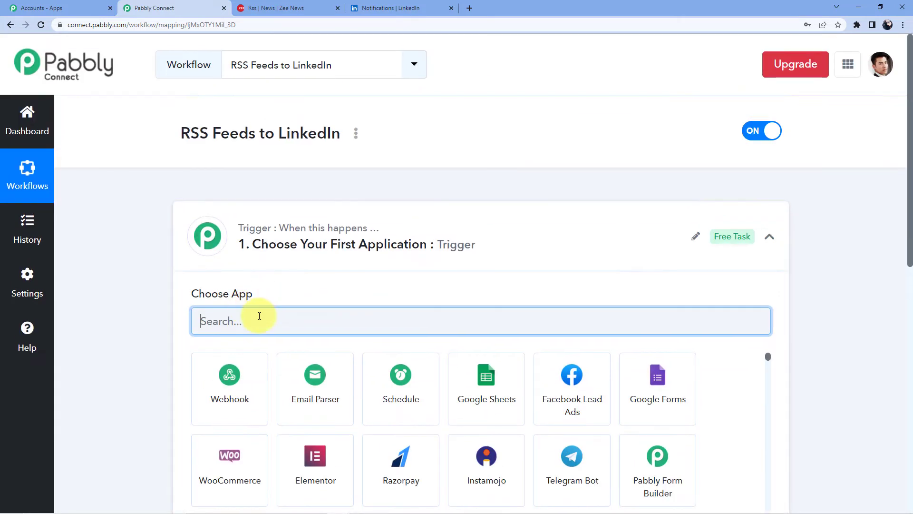
type("Rss")
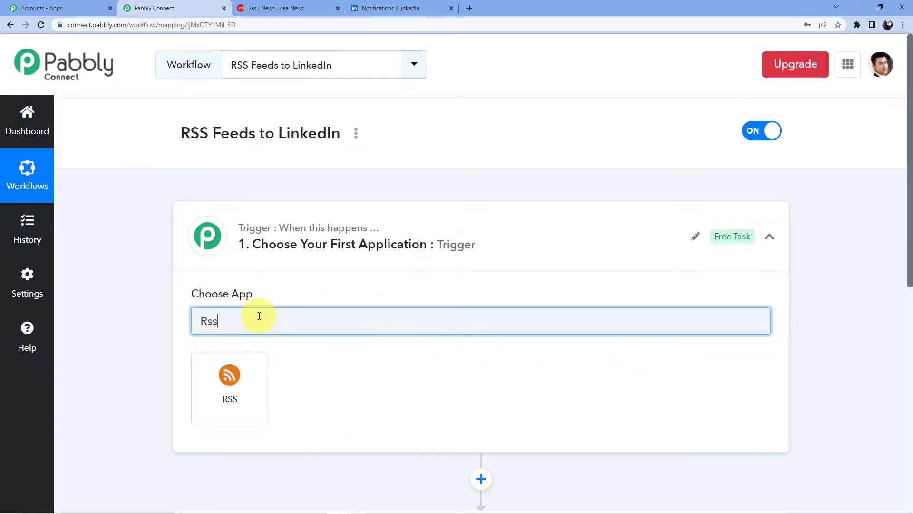
left_click(229, 387)
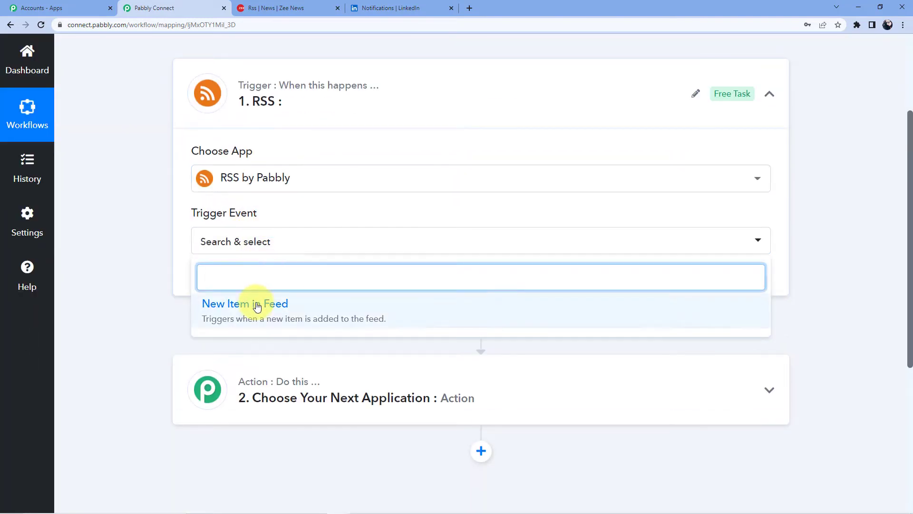
left_click(244, 303)
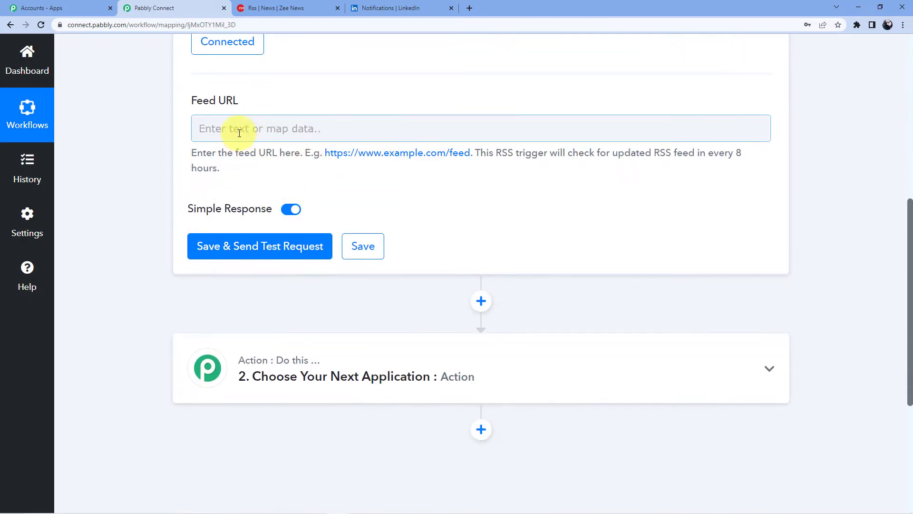
mouse_move(268, 110)
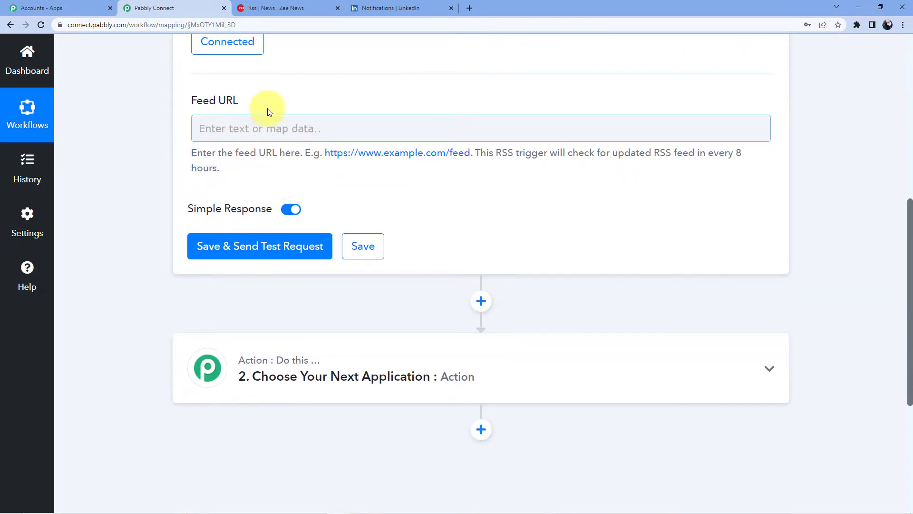
left_click(273, 9)
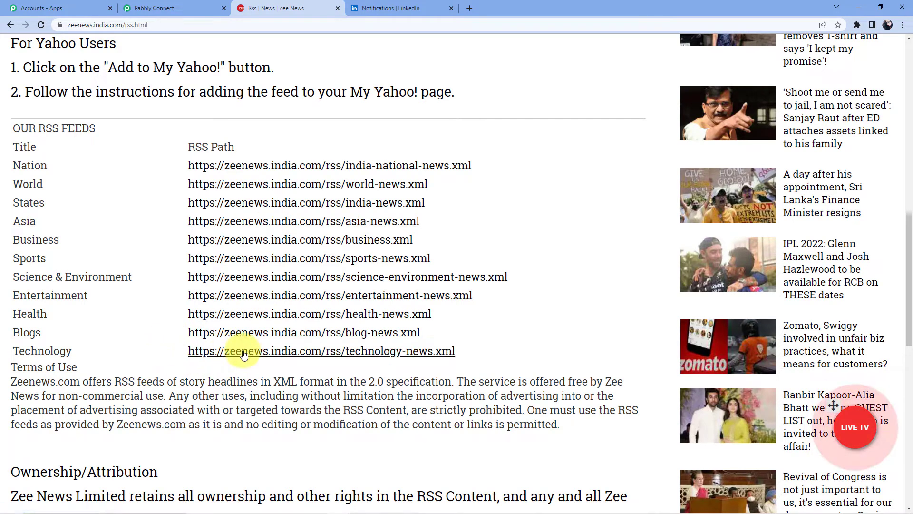
mouse_move(491, 277)
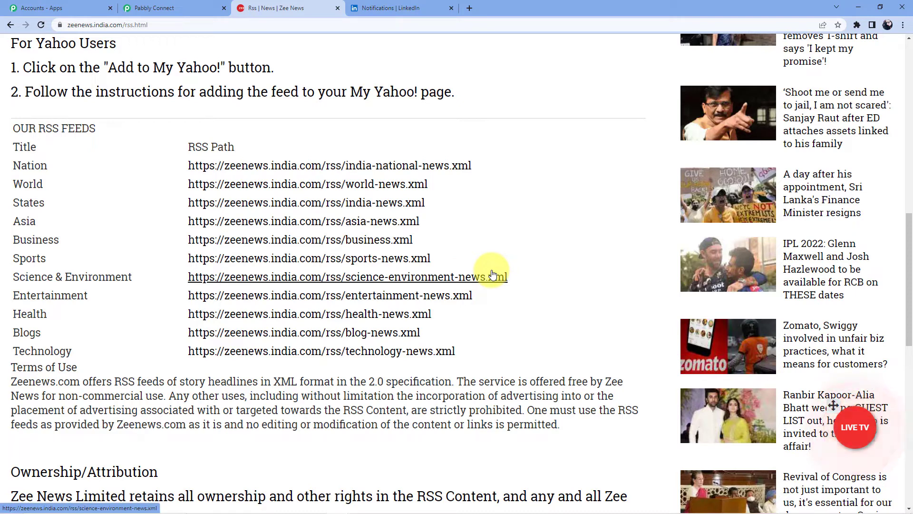
mouse_move(259, 276)
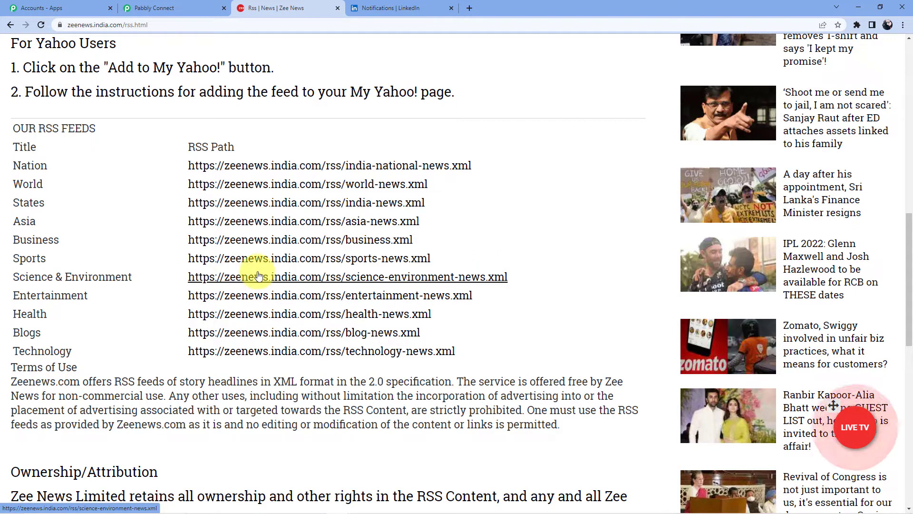
mouse_move(239, 319)
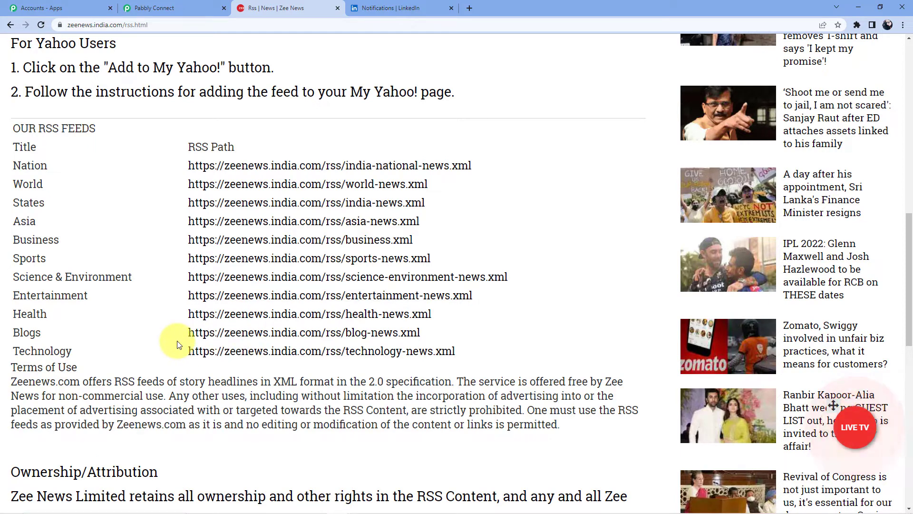
mouse_move(127, 266)
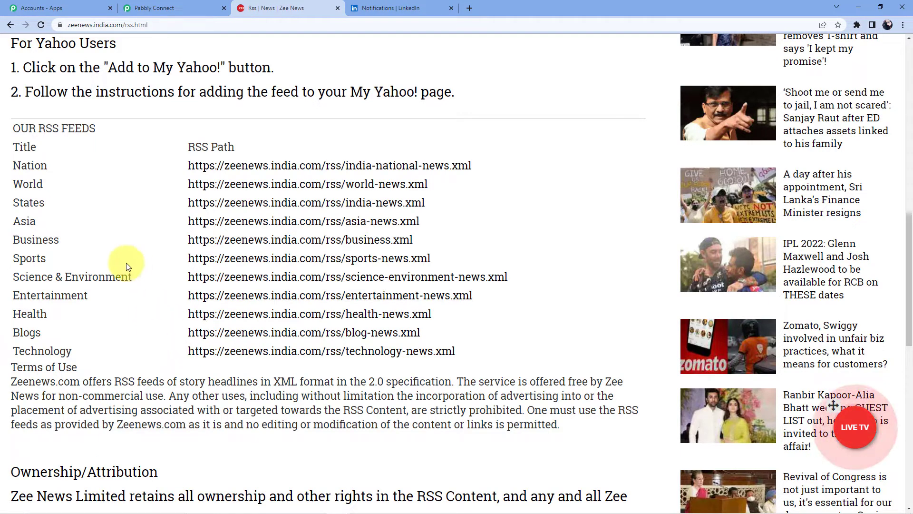
mouse_move(180, 232)
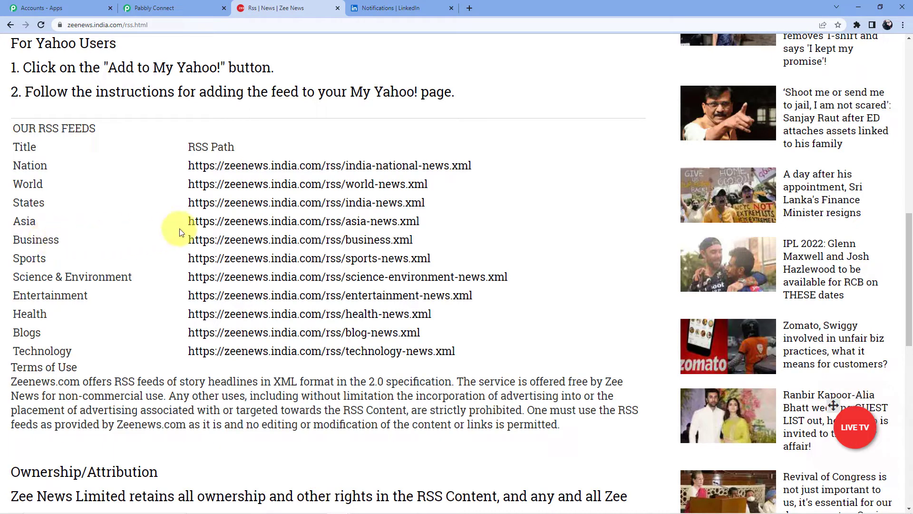
- Copy the Zee News Business feed link address and return to the Pabbly Connect tab
right_click(300, 240)
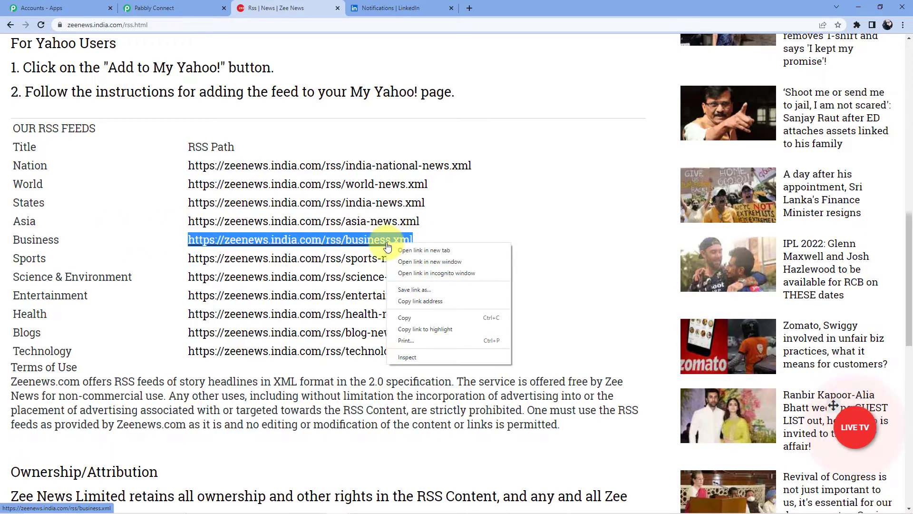
left_click(175, 8)
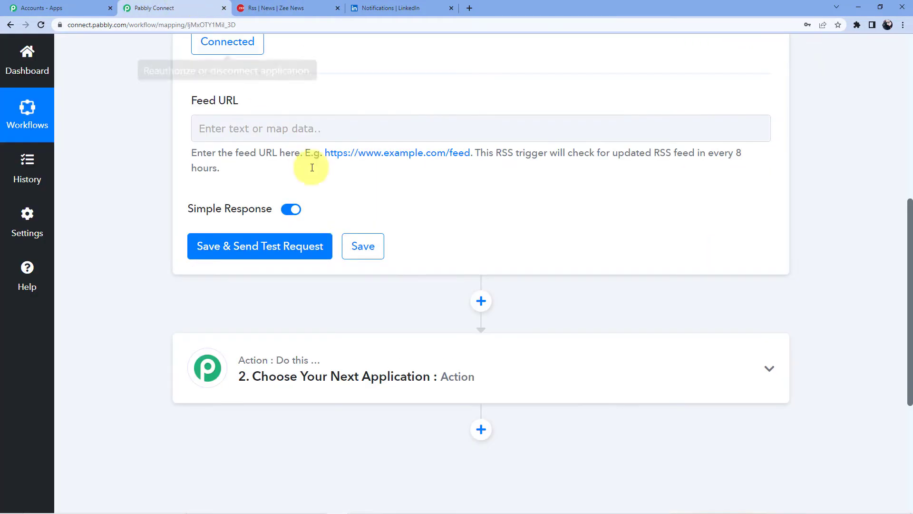
type("https://zeenewsindia.com/rss/business.xml")
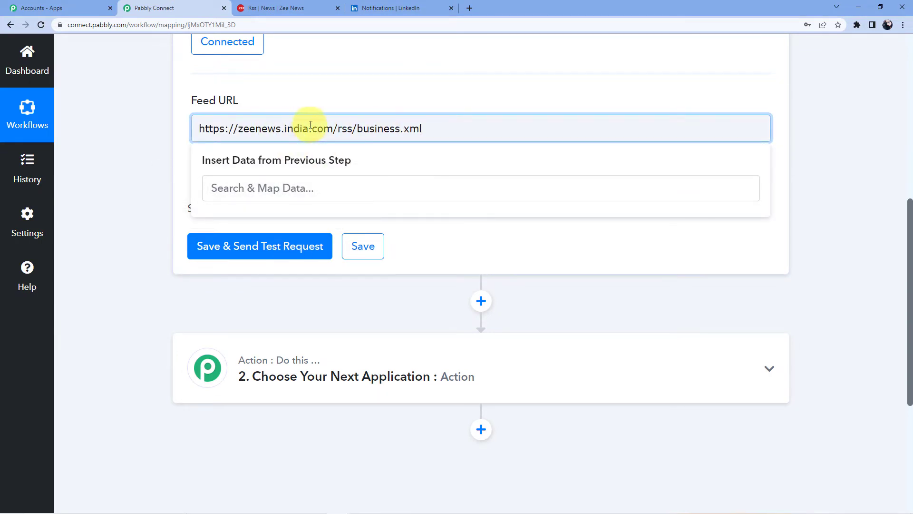
left_click(259, 246)
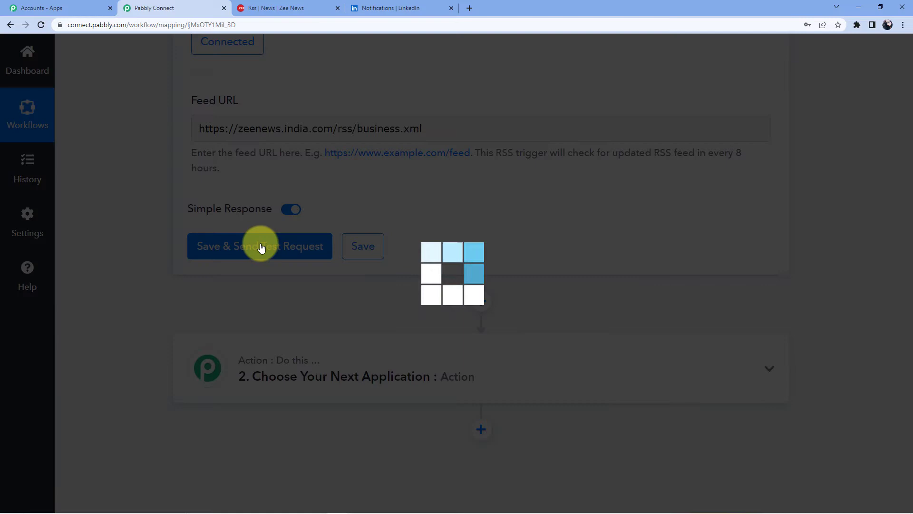
left_click(258, 246)
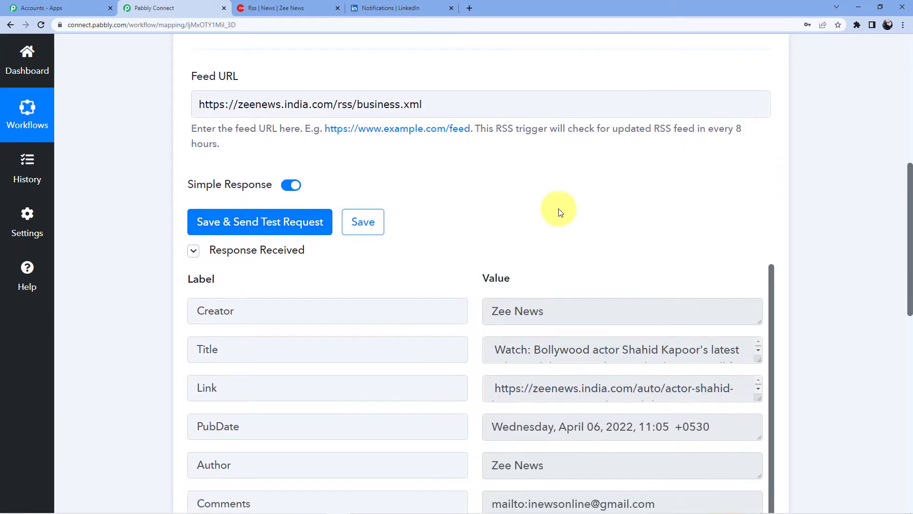
scroll("down", 3)
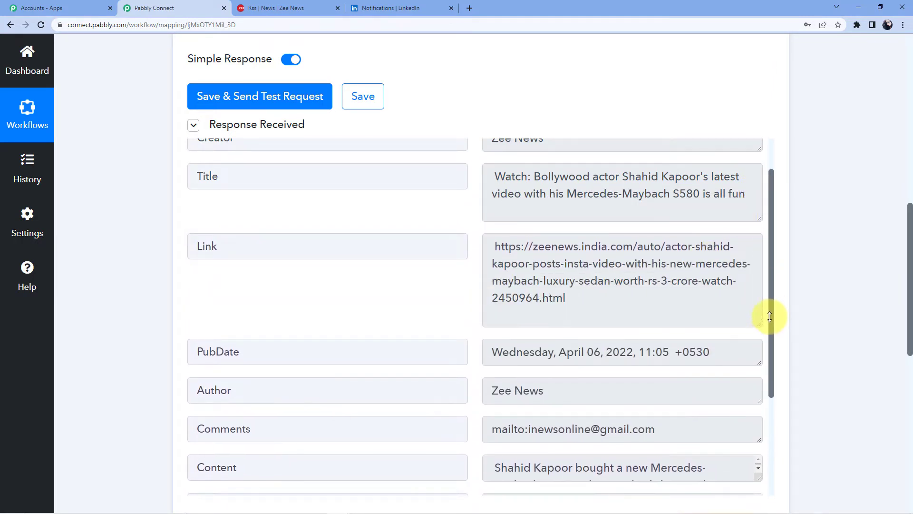
scroll("down", 3)
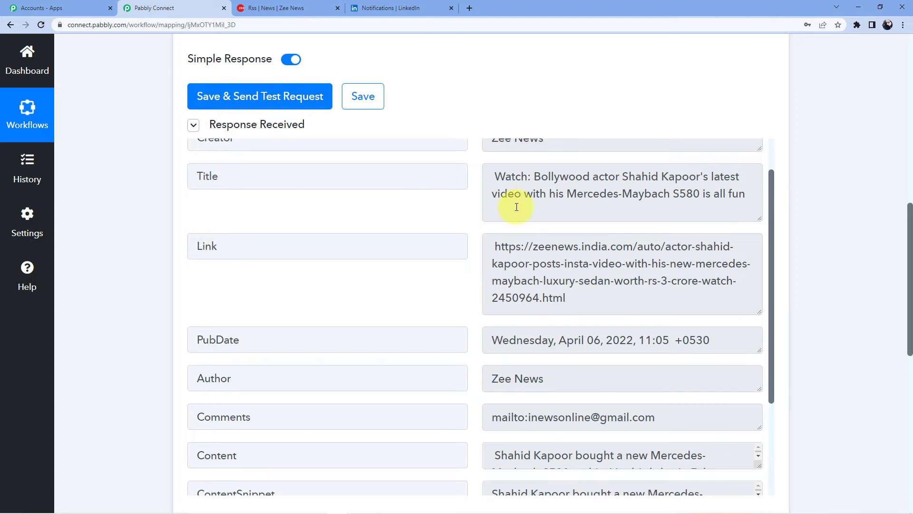
mouse_move(604, 193)
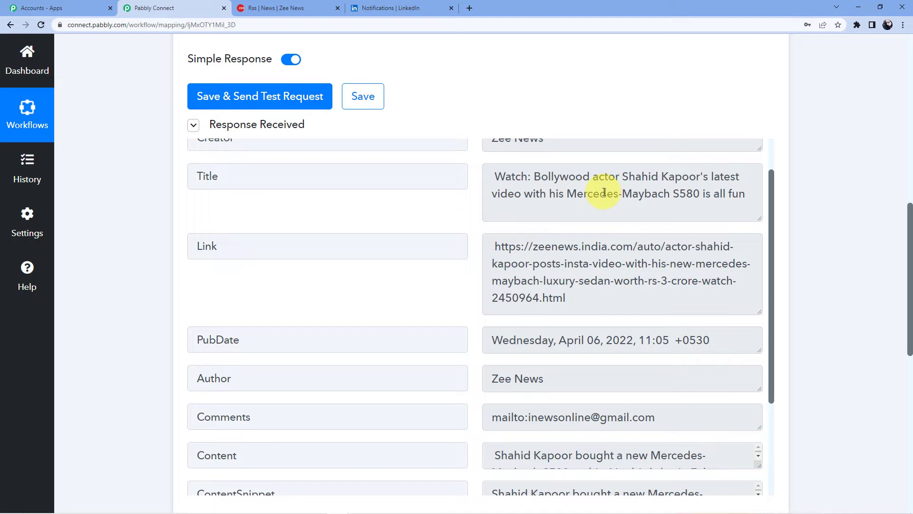
mouse_move(396, 206)
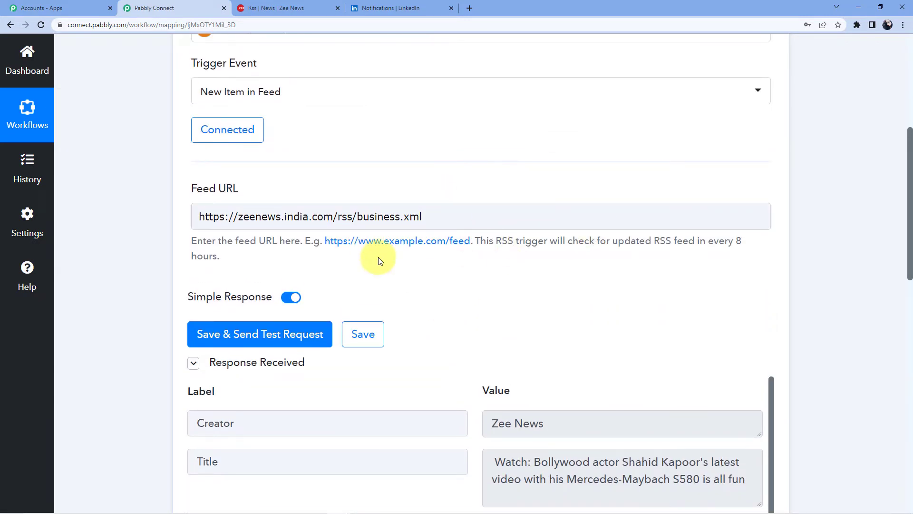
mouse_move(437, 177)
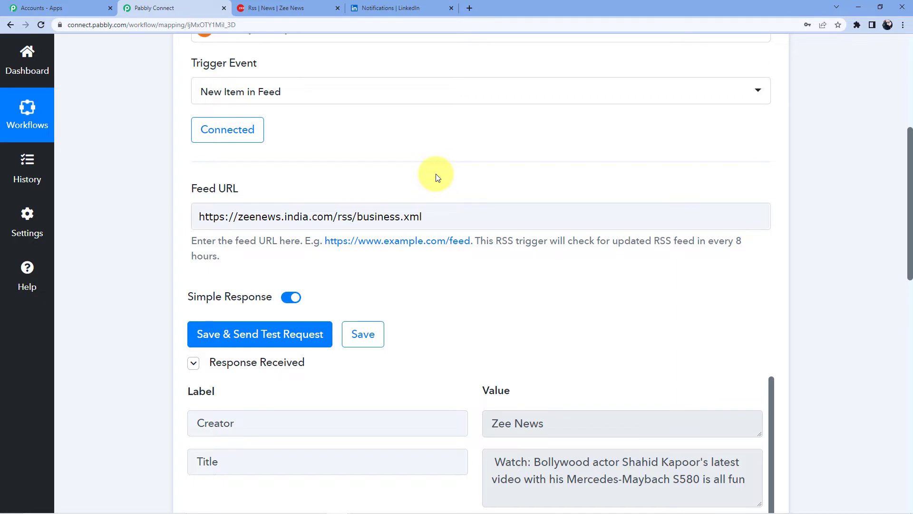
- Review the returned article fields and expand the second action step
scroll("down", 3)
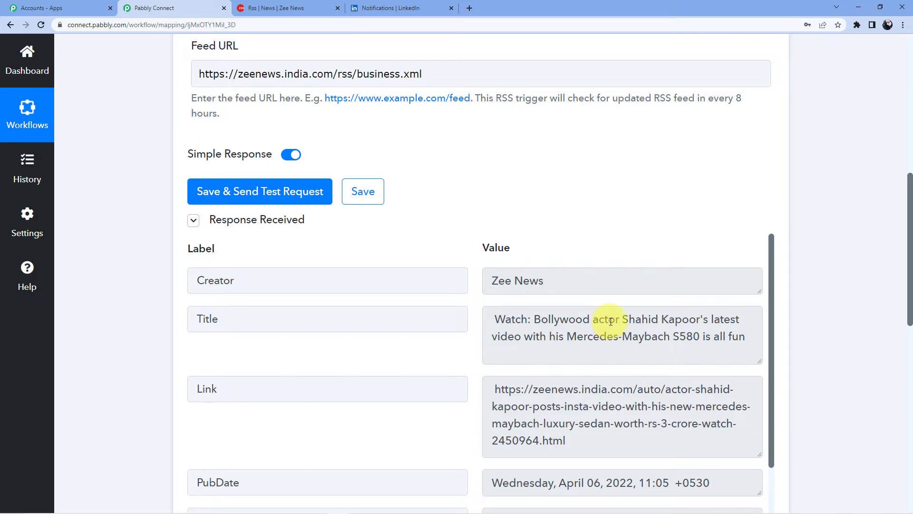
scroll("down", 3)
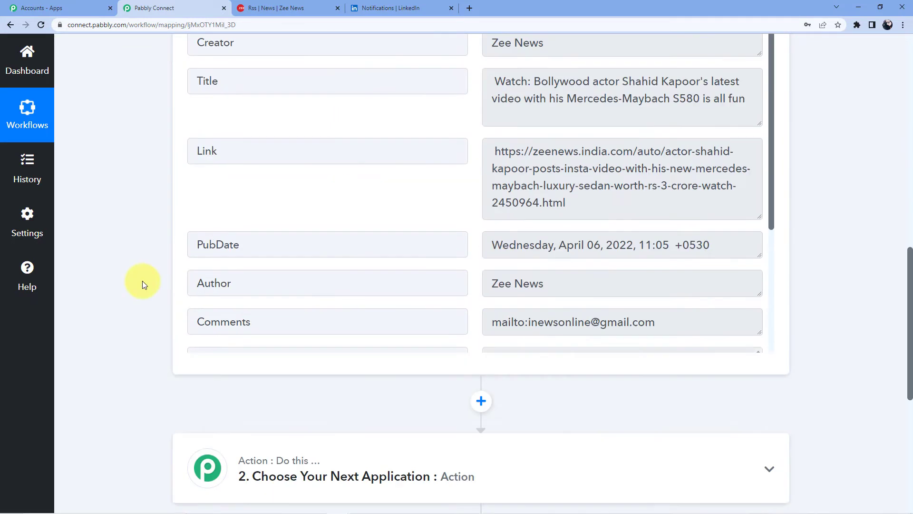
left_click(768, 469)
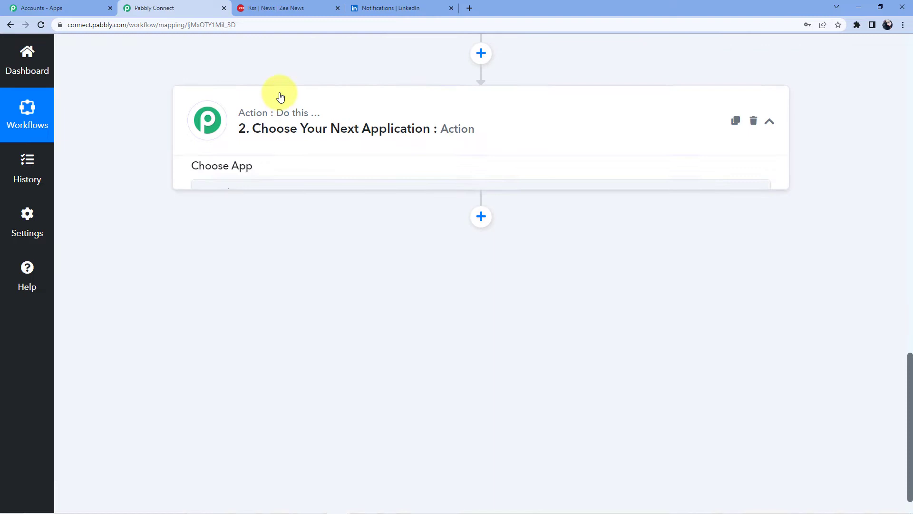
- Set the action to LinkedIn's 'Share an Article or URL' event and begin connecting an account
type("Linkedin")
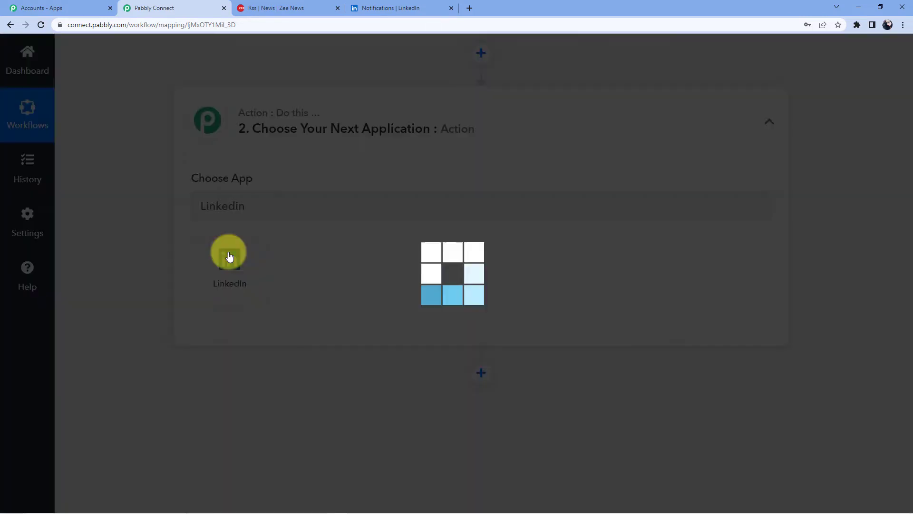
left_click(228, 253)
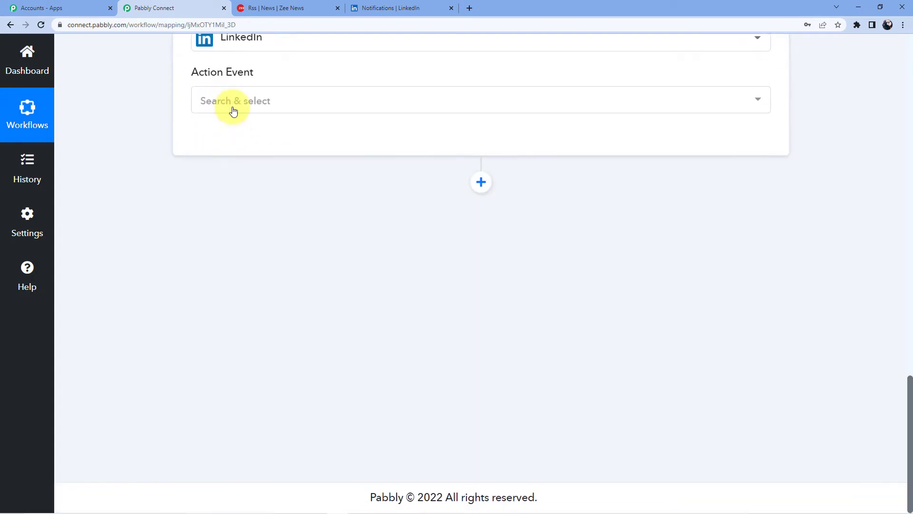
left_click(235, 99)
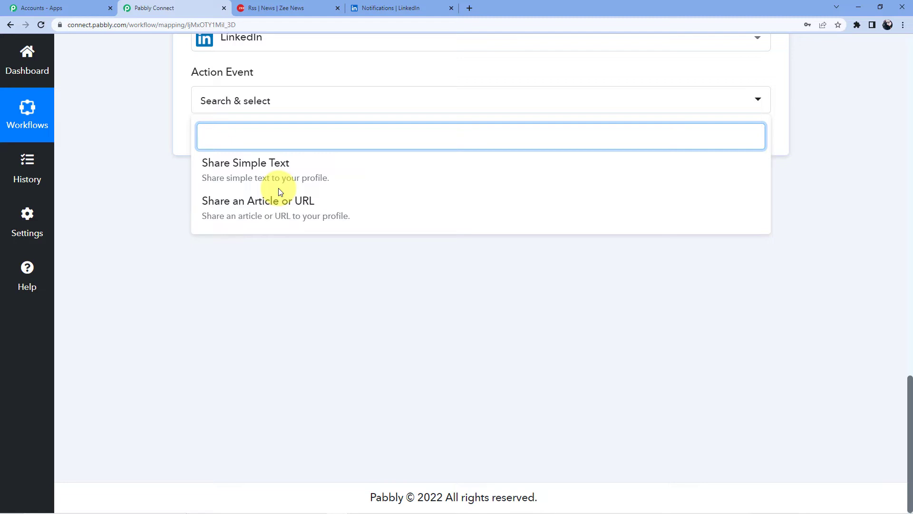
mouse_move(257, 208)
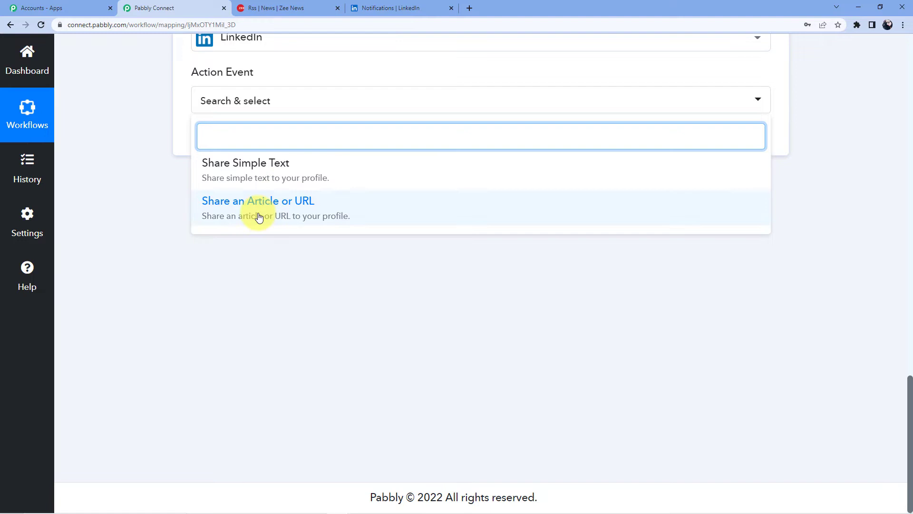
left_click(258, 201)
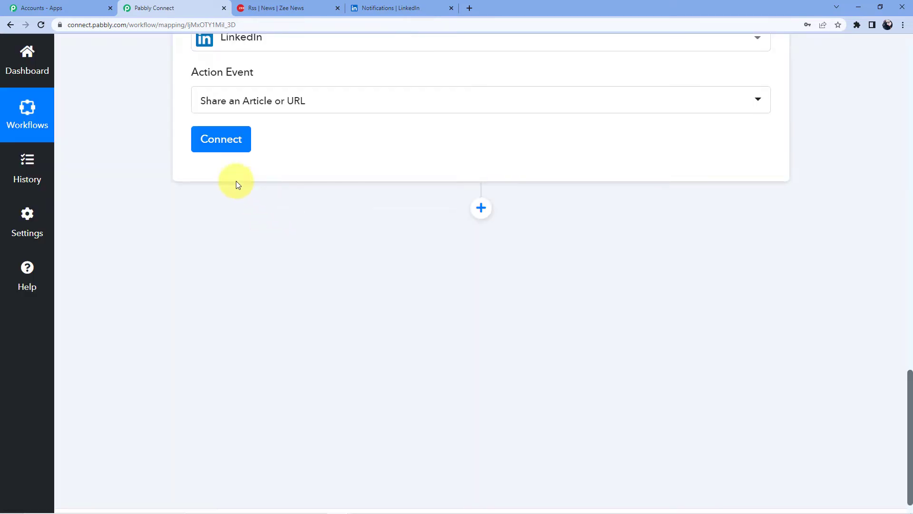
left_click(221, 139)
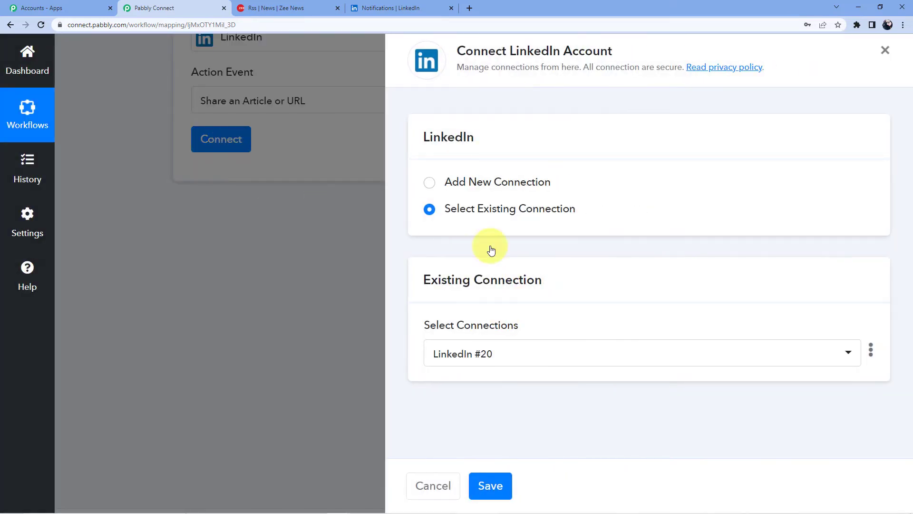
- Add a new LinkedIn connection and authorise it through the LinkedIn sign-in popup
left_click(429, 182)
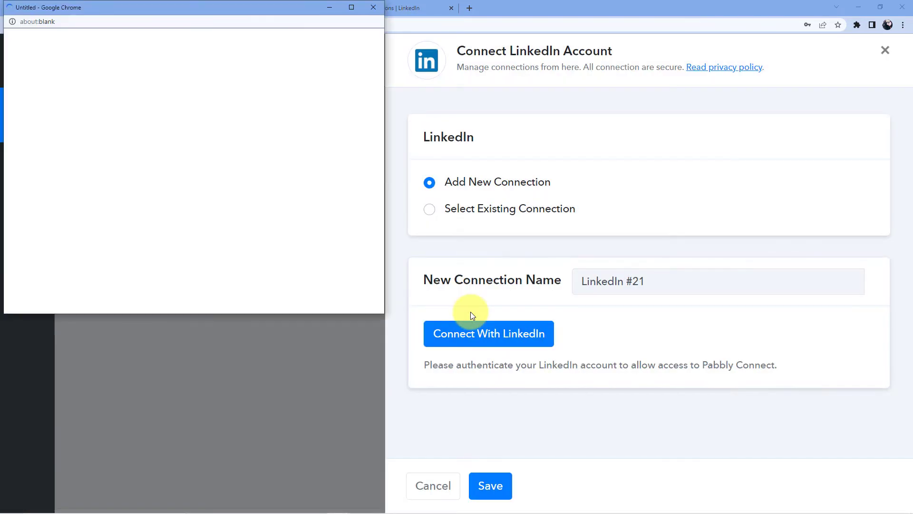
left_click(488, 333)
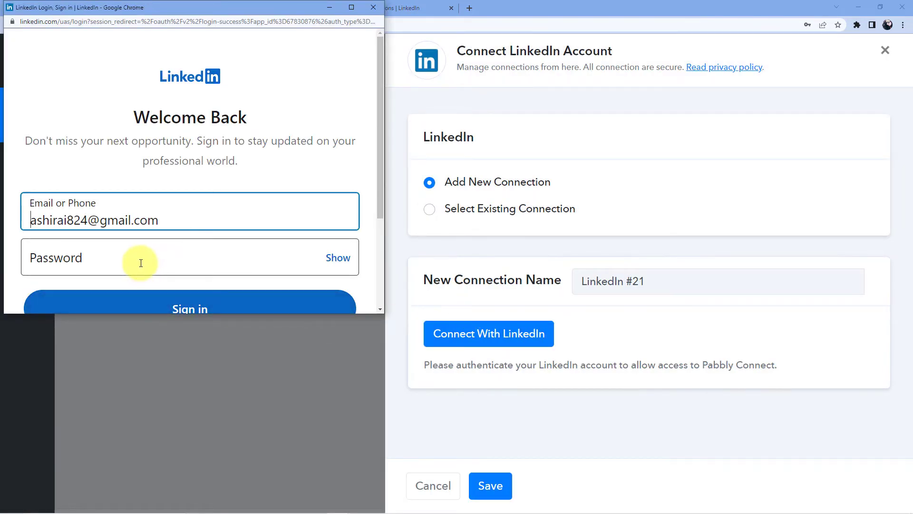
scroll("down", 3)
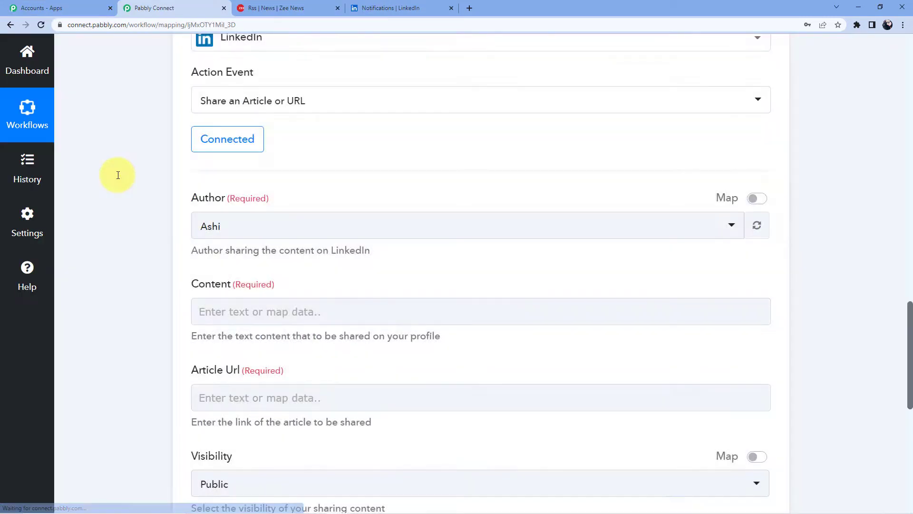
scroll("down", 3)
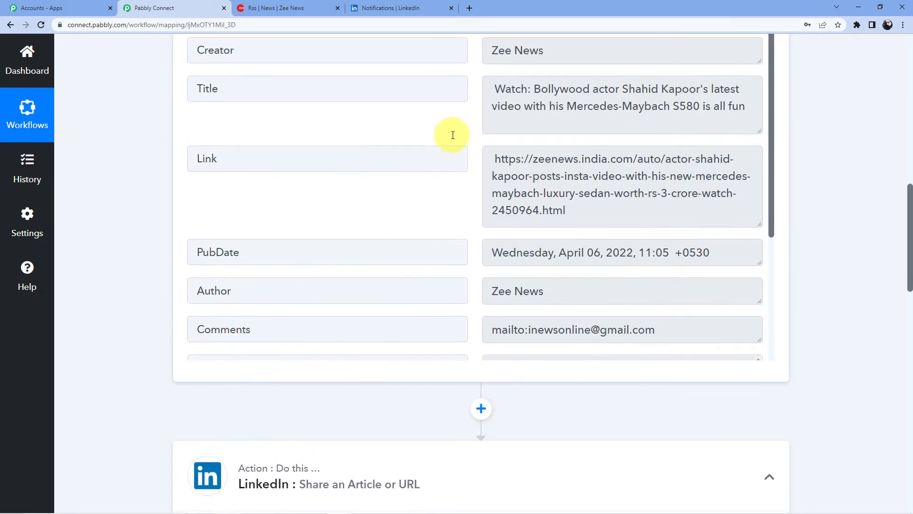
- Map the feed item's Title into Content and its Link into Article Url
scroll("down", 3)
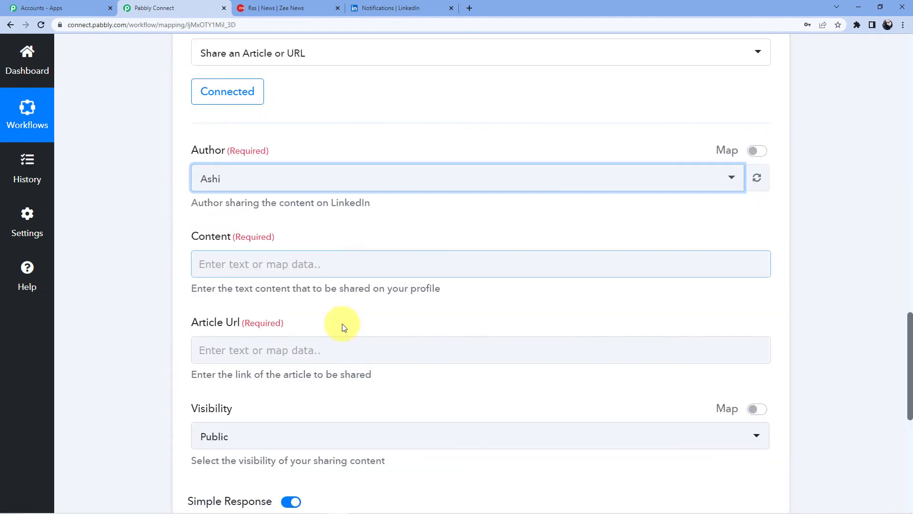
left_click(480, 263)
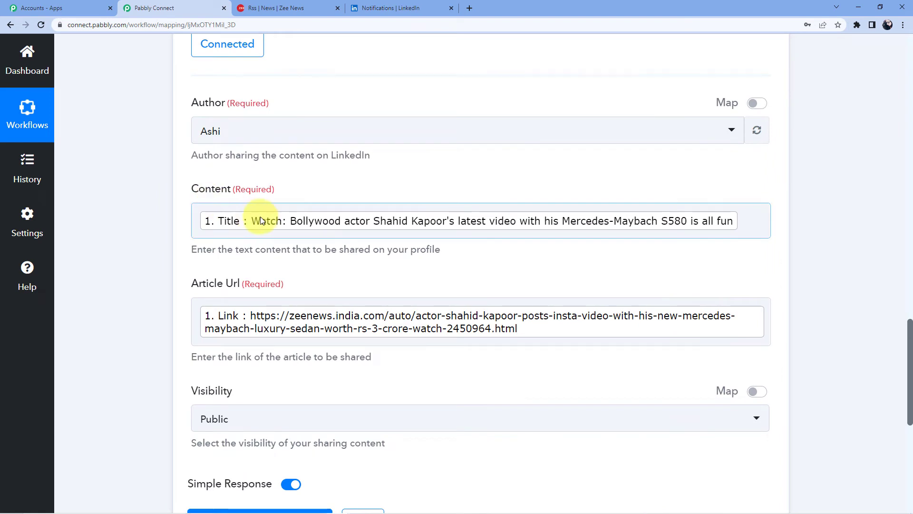
scroll("down", 3)
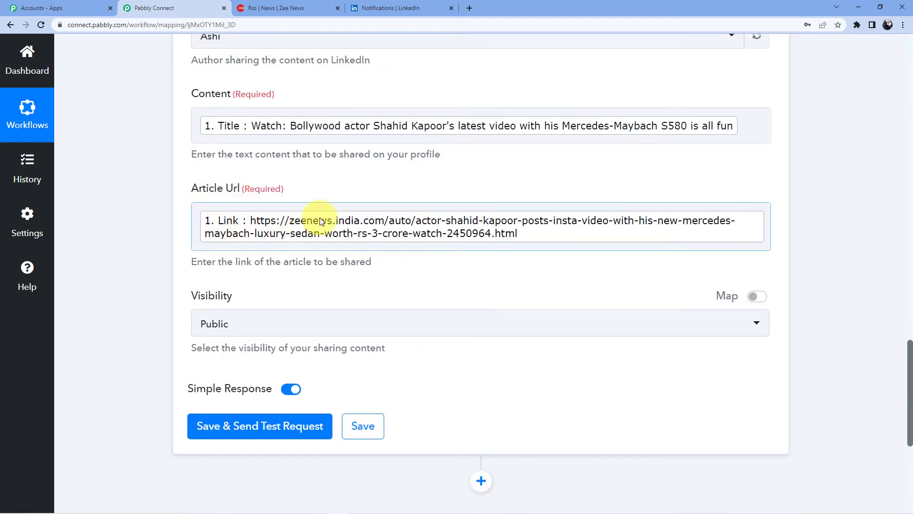
- Send the LinkedIn share test request and check the returned share Id
left_click(259, 426)
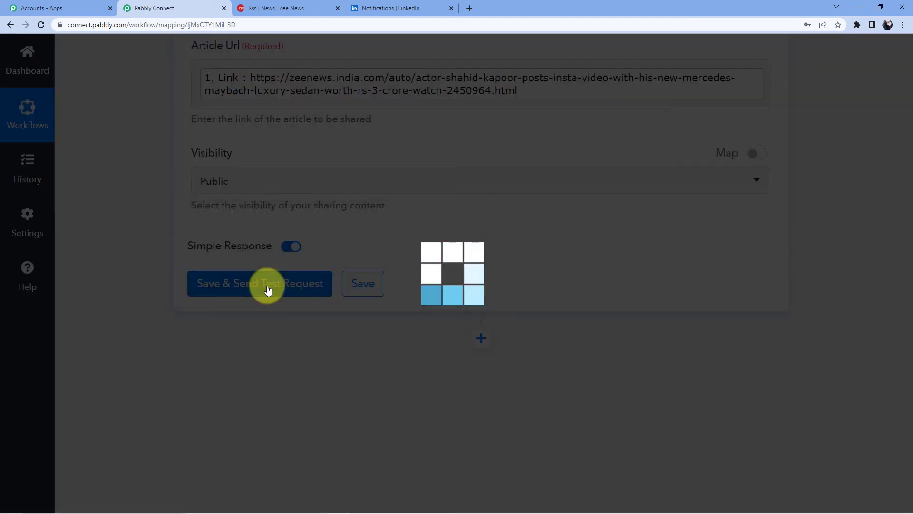
left_click(259, 284)
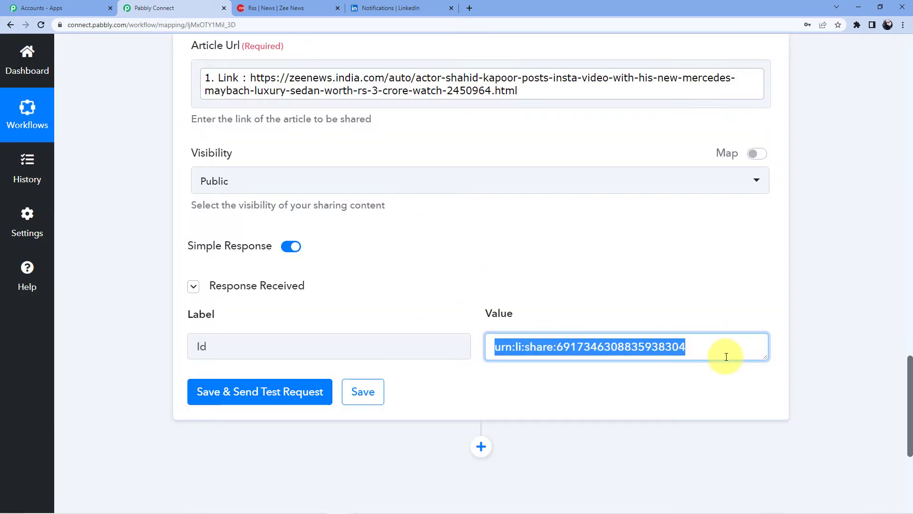
left_click(400, 8)
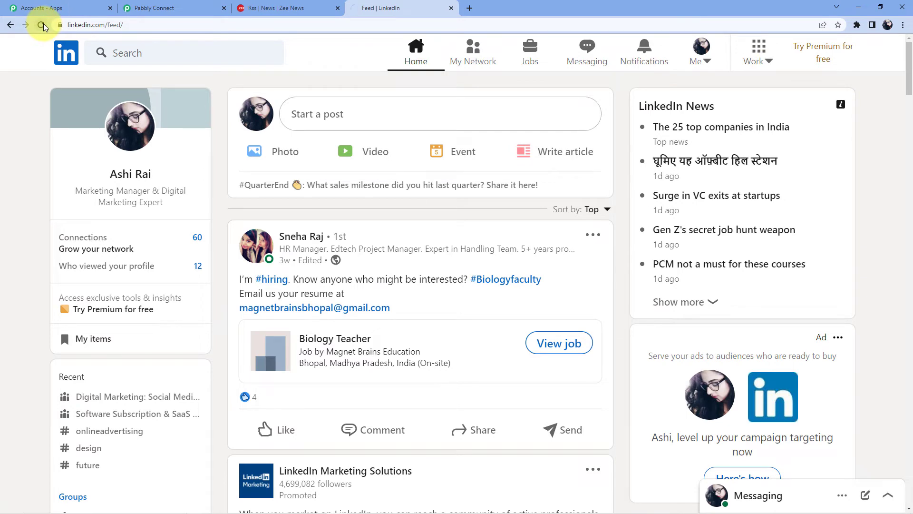
- Reload LinkedIn and scroll the profile's Activity to the new Shahid Kapoor article post
left_click(43, 25)
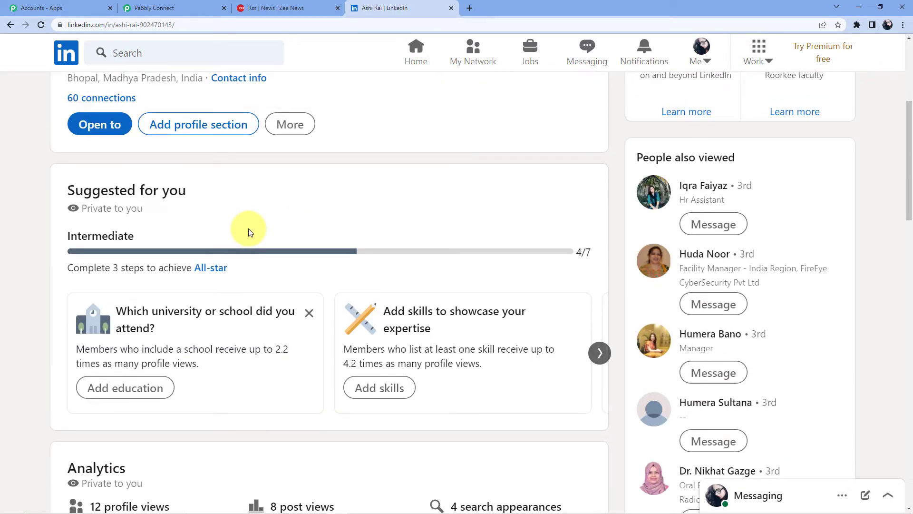
scroll("down", 3)
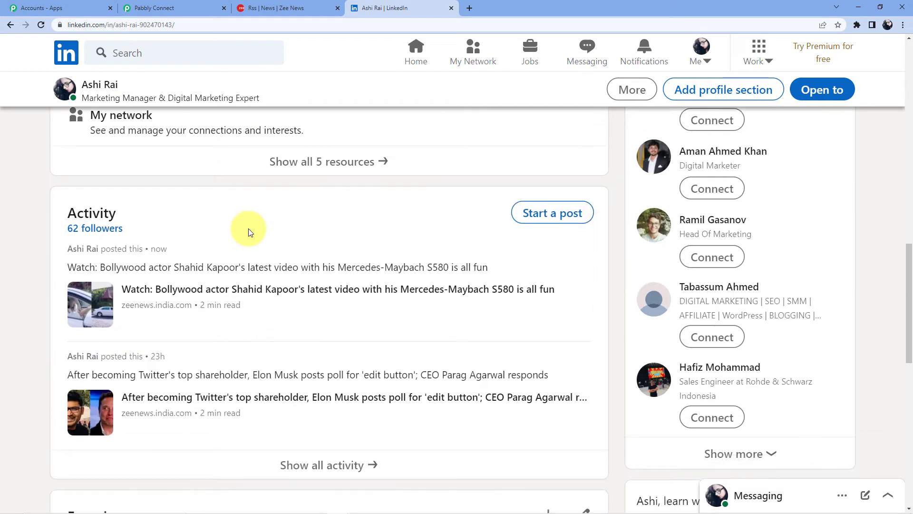
scroll("down", 3)
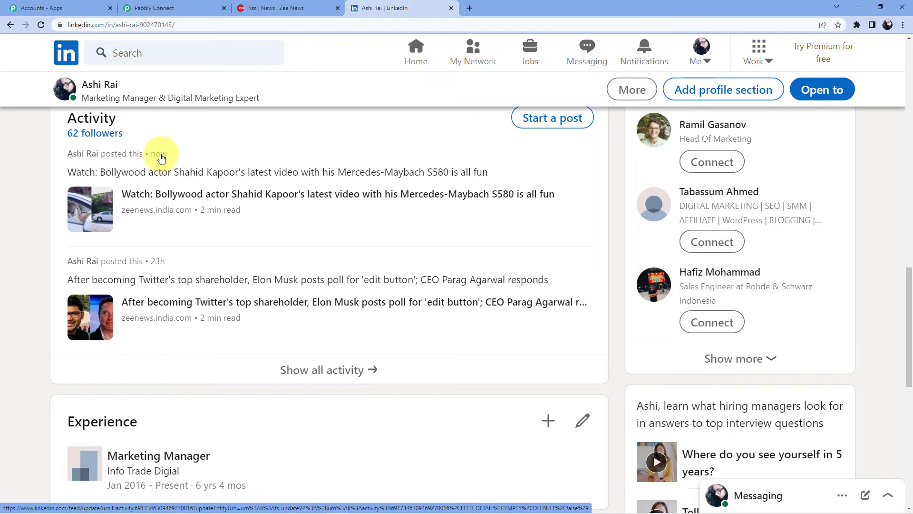
mouse_move(171, 175)
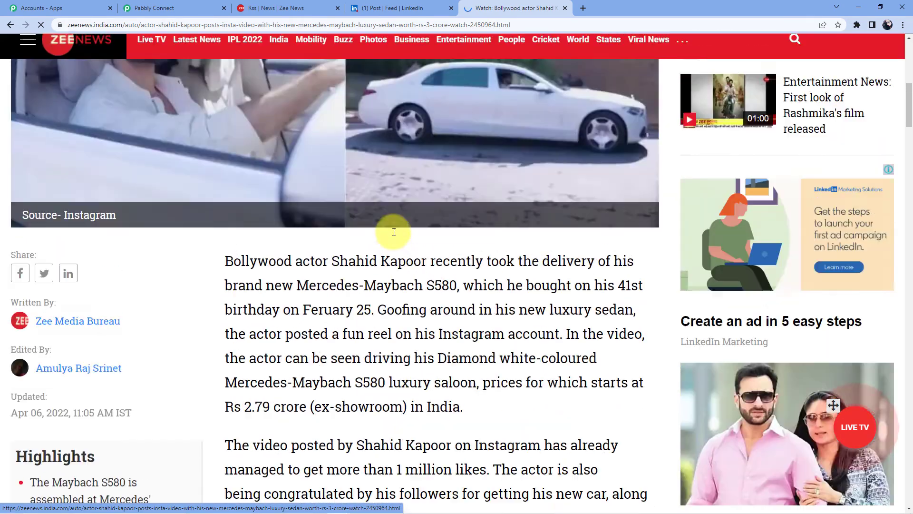
- Close the Zee News article and return to the Pabbly Connect workflow
left_click(401, 8)
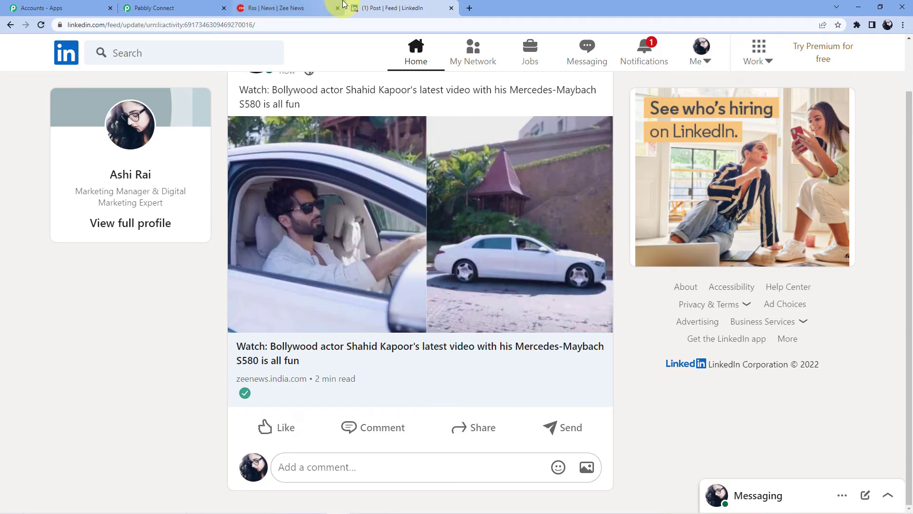
left_click(151, 8)
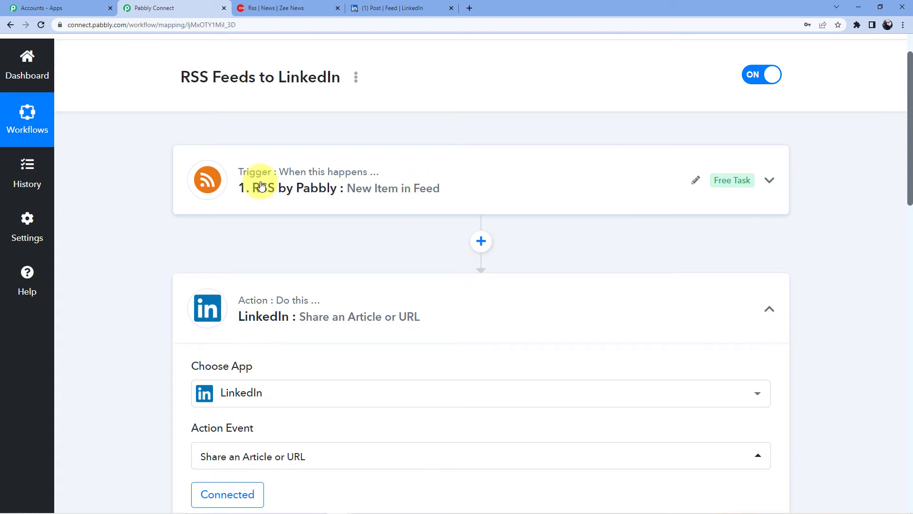
- Collapse the LinkedIn Share an Article or URL action step
scroll("down", 3)
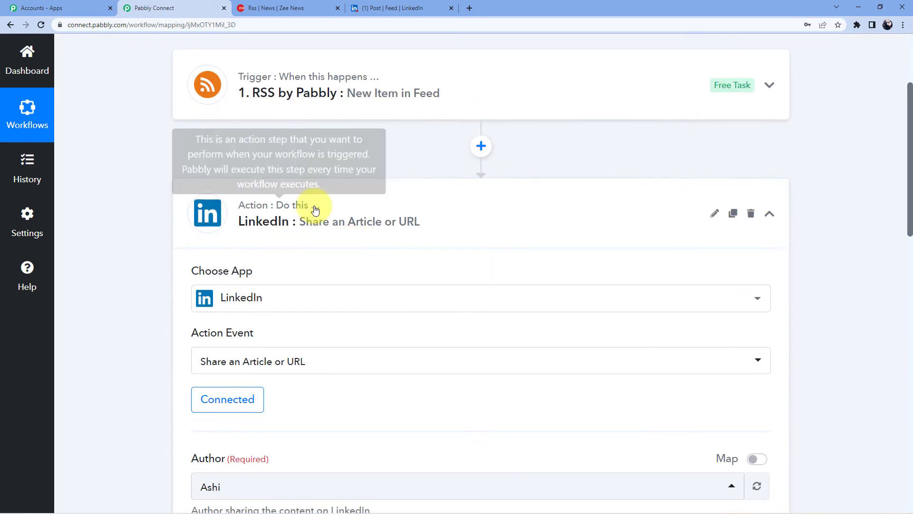
left_click(769, 213)
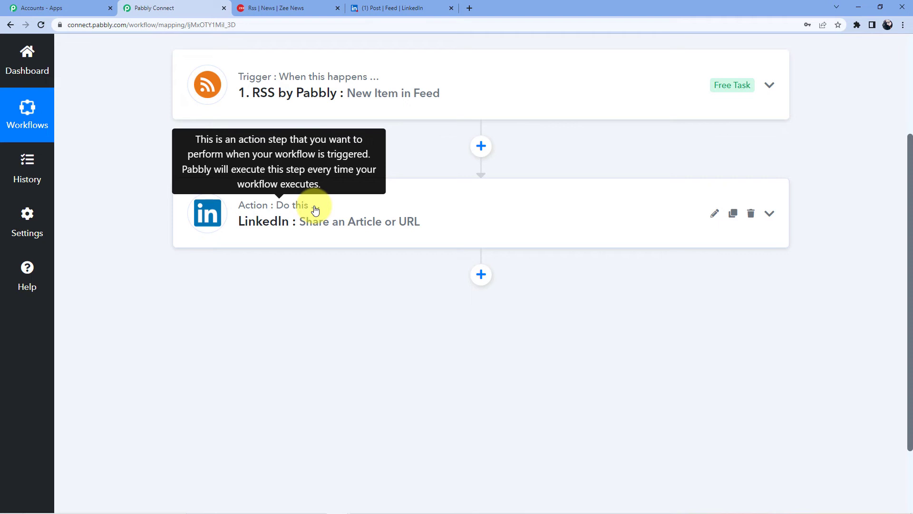
mouse_move(285, 225)
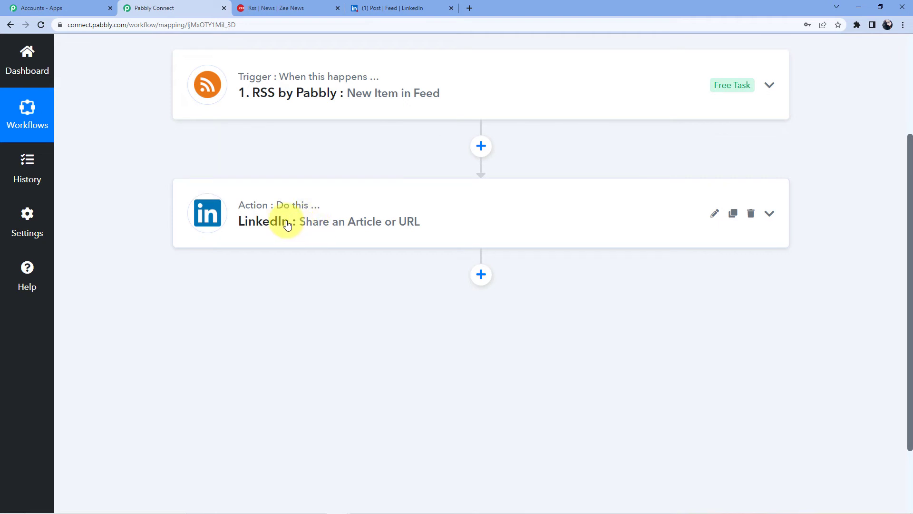